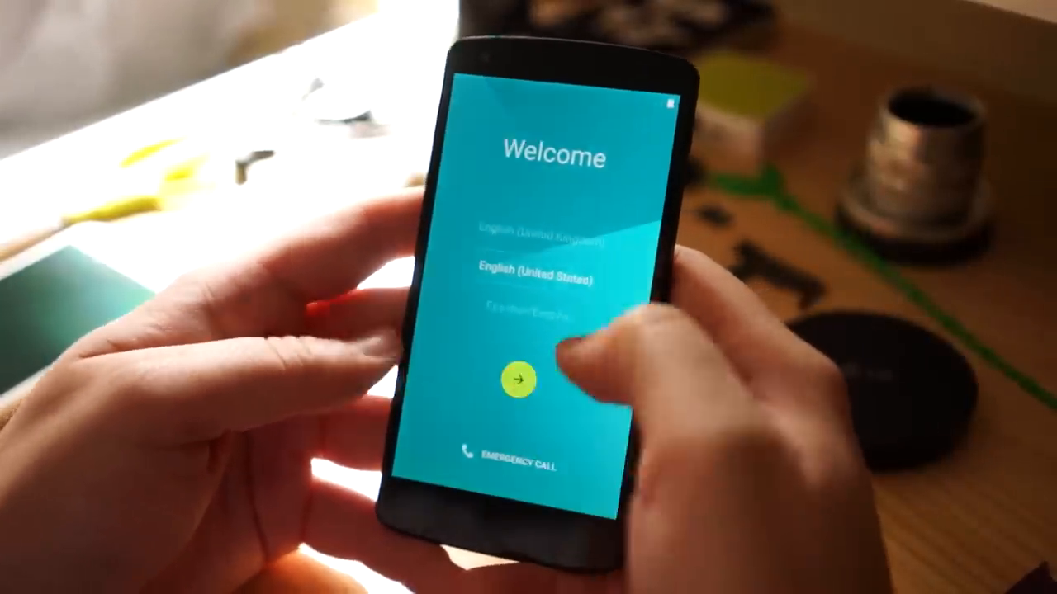
- Continue setup in English (United States) and connect to the Borg Plexing Beacon 5.0 Wi-Fi network
{"action": "left_click", "coordinate": [518, 378]}
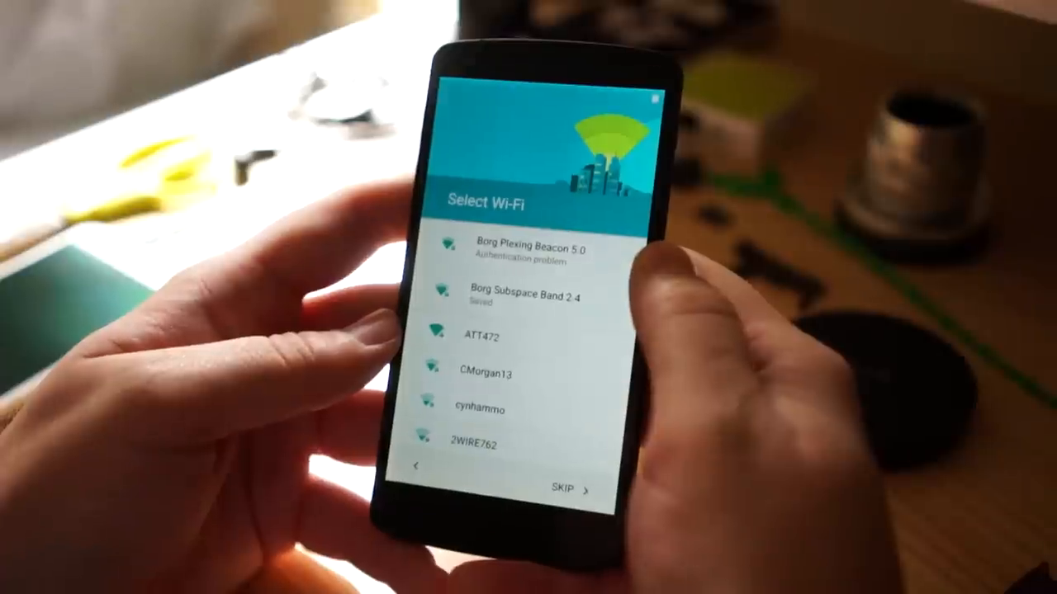
{"action": "left_click", "coordinate": [520, 247]}
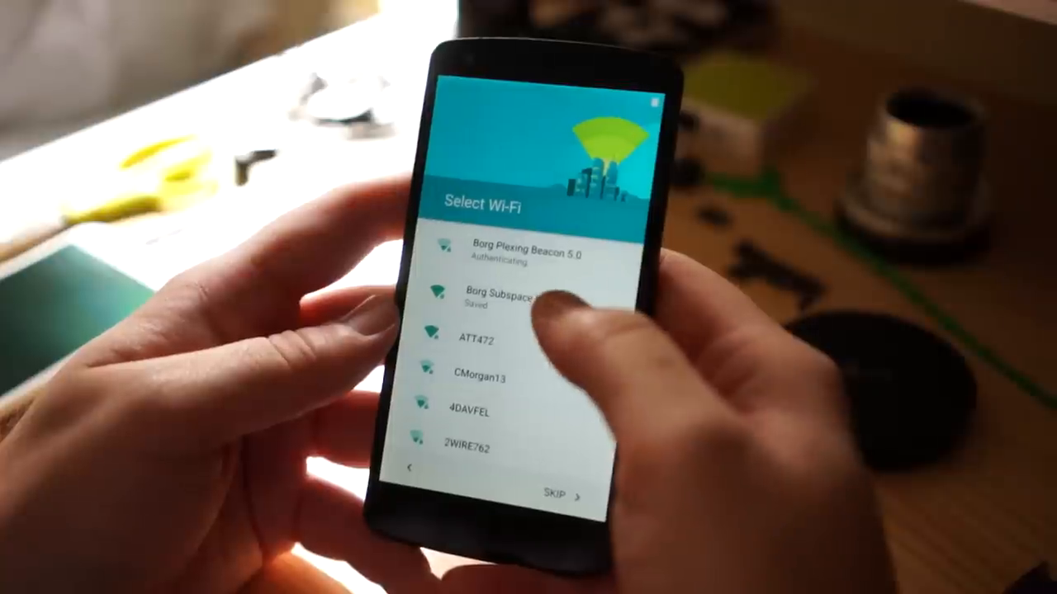
{"action": "left_click", "coordinate": [496, 254]}
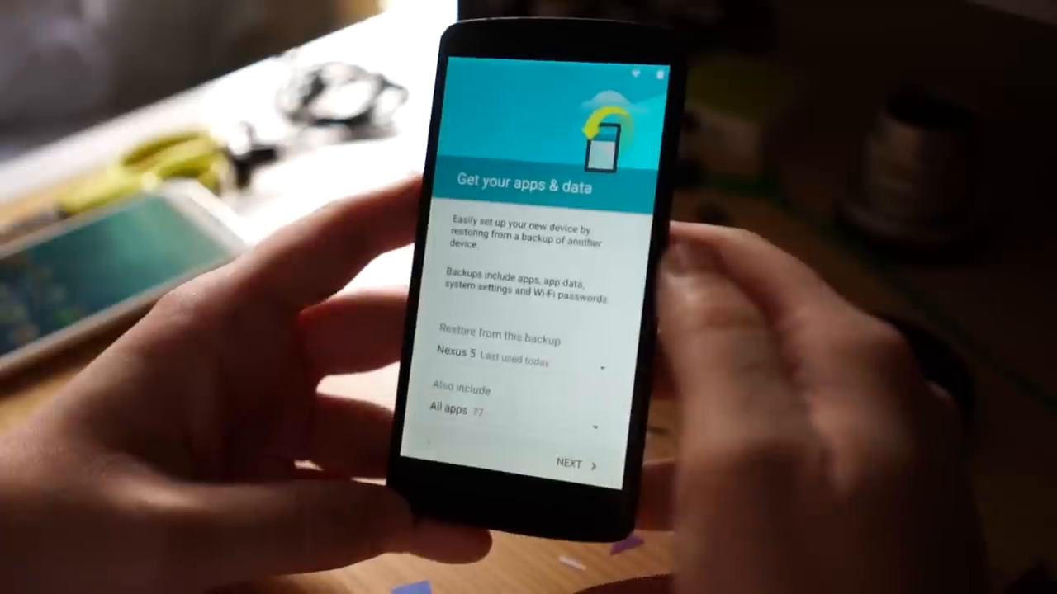
- Choose the Moto X (2nd Gen) backup from 20 days ago as the restore source
{"action": "left_click", "coordinate": [520, 357]}
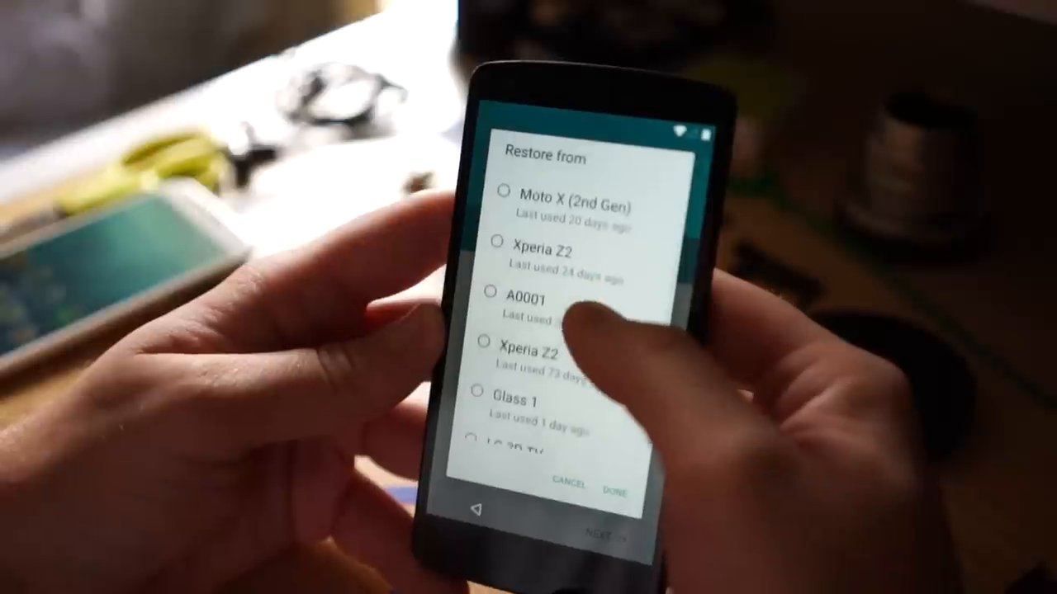
{"action": "scroll", "scroll_direction": "down", "scroll_amount": 3}
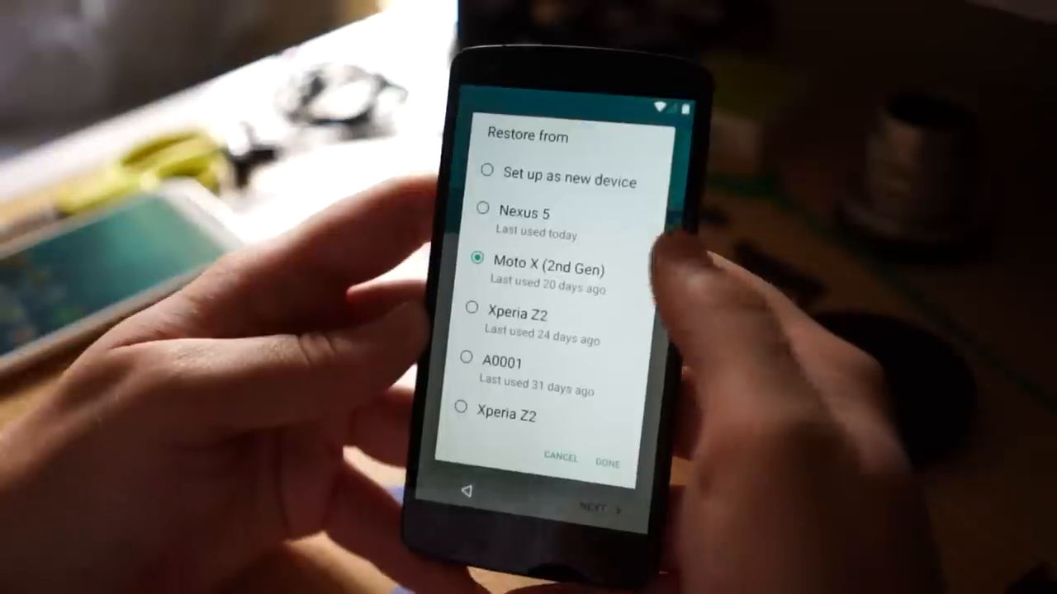
{"action": "left_click", "coordinate": [598, 458]}
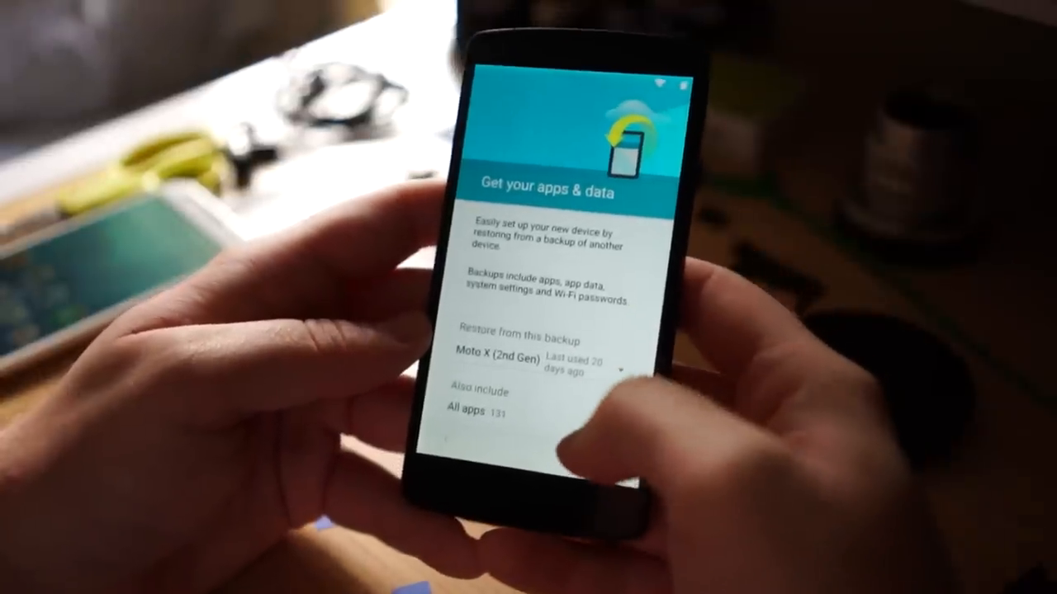
- Review the full 'Also include' app list and keep all apps selected for restore
{"action": "left_click", "coordinate": [475, 409]}
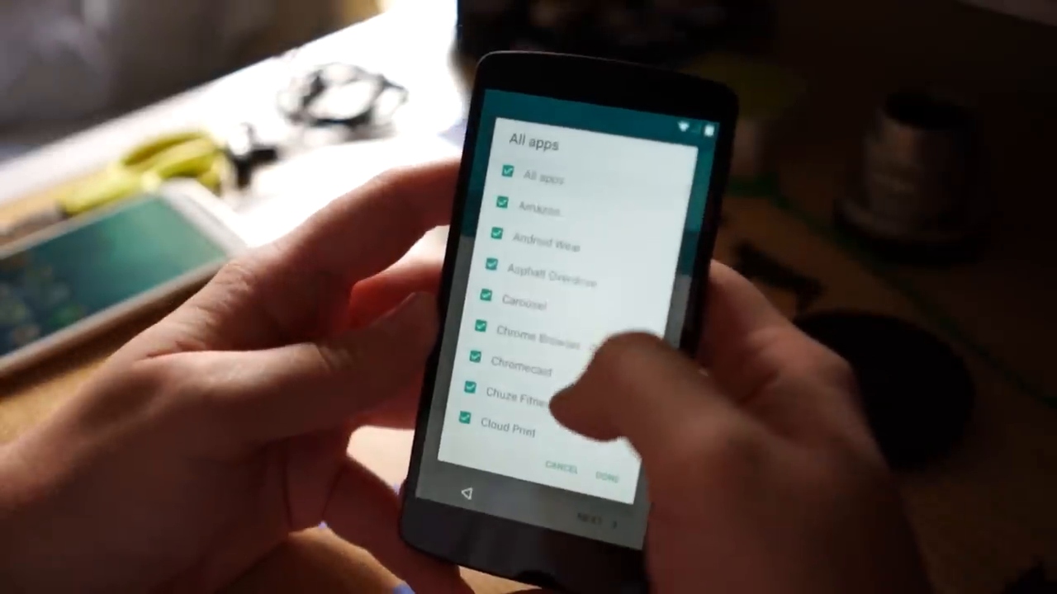
{"action": "scroll", "scroll_direction": "down", "scroll_amount": 3}
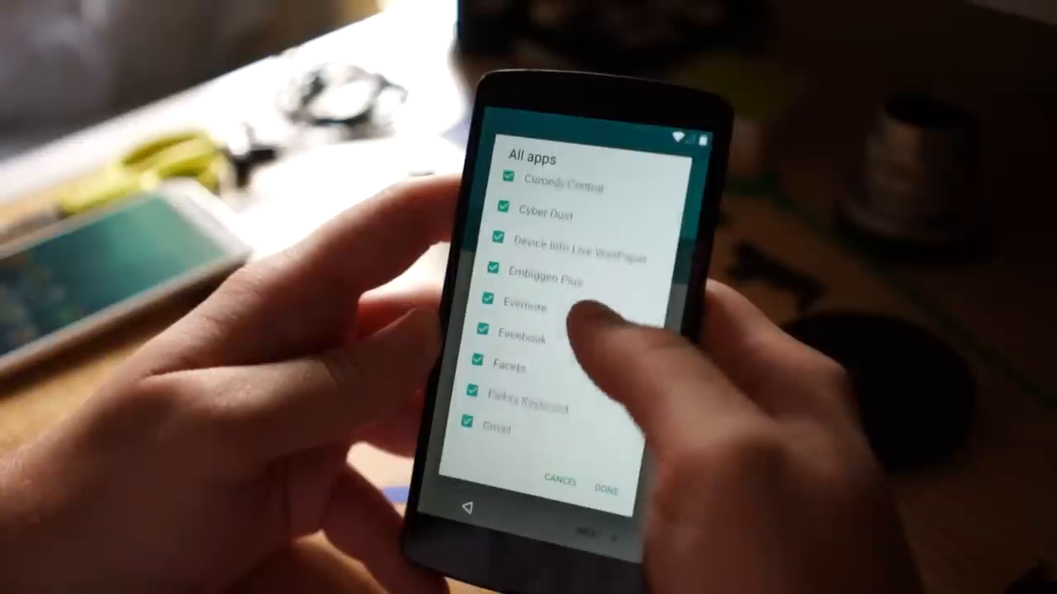
{"action": "scroll", "scroll_direction": "down", "scroll_amount": 3}
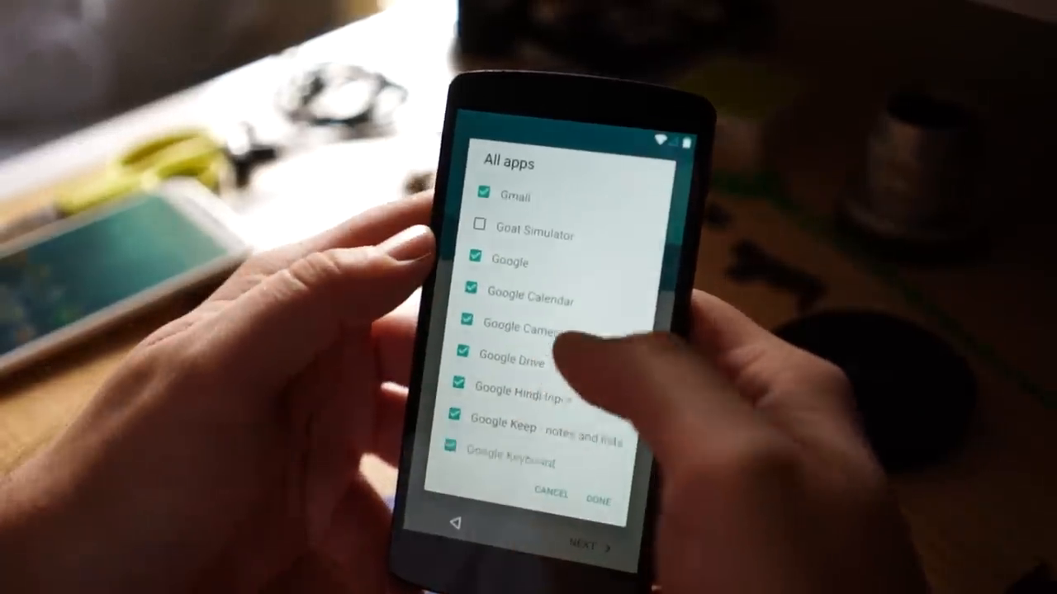
{"action": "scroll", "scroll_direction": "down", "scroll_amount": 3}
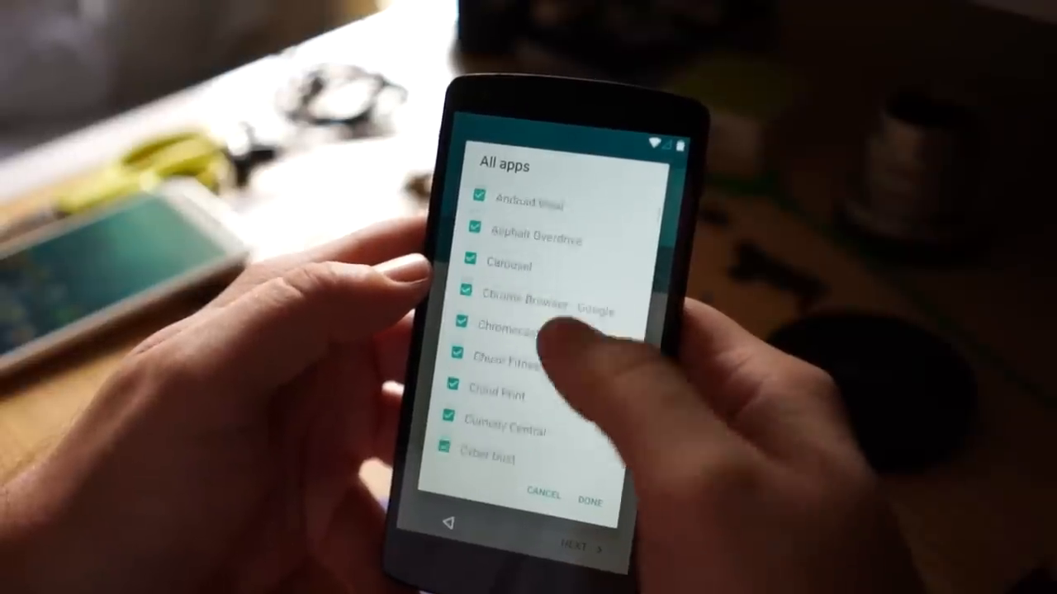
{"action": "scroll", "scroll_direction": "down", "scroll_amount": 3}
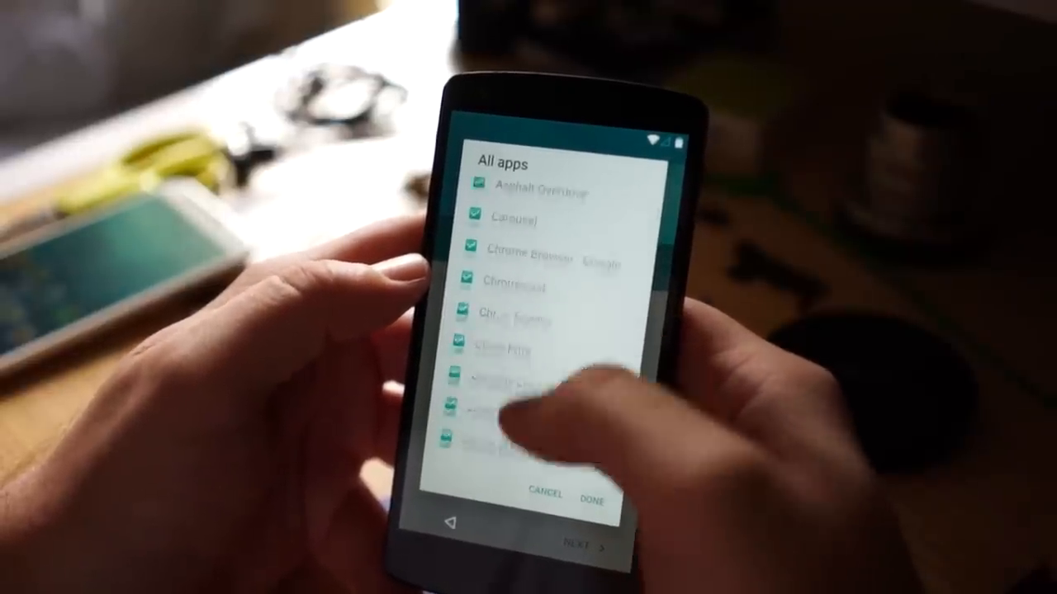
{"action": "scroll", "scroll_direction": "down", "scroll_amount": 3}
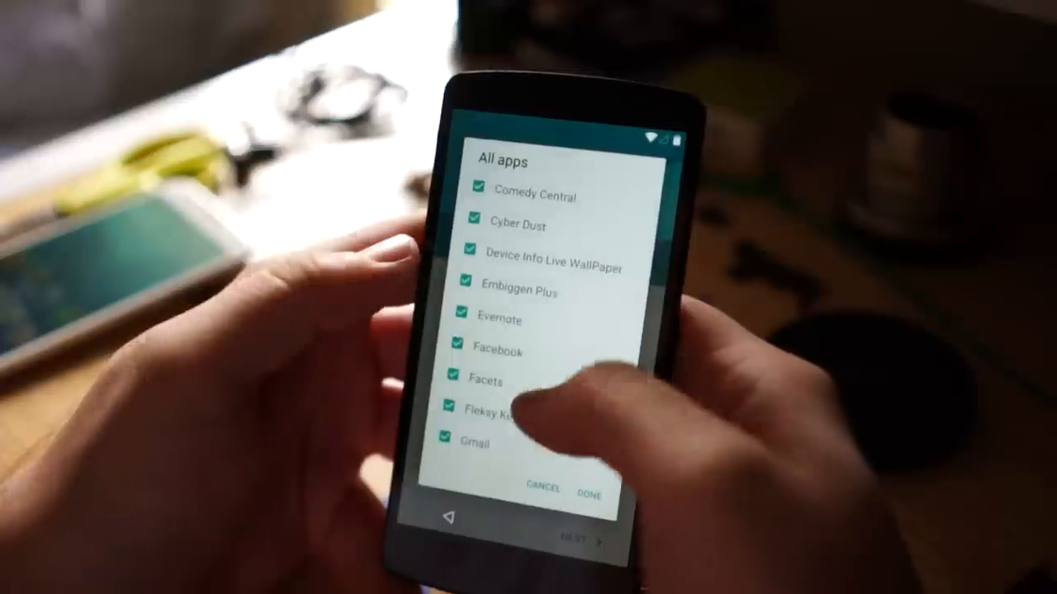
{"action": "left_click", "coordinate": [589, 489]}
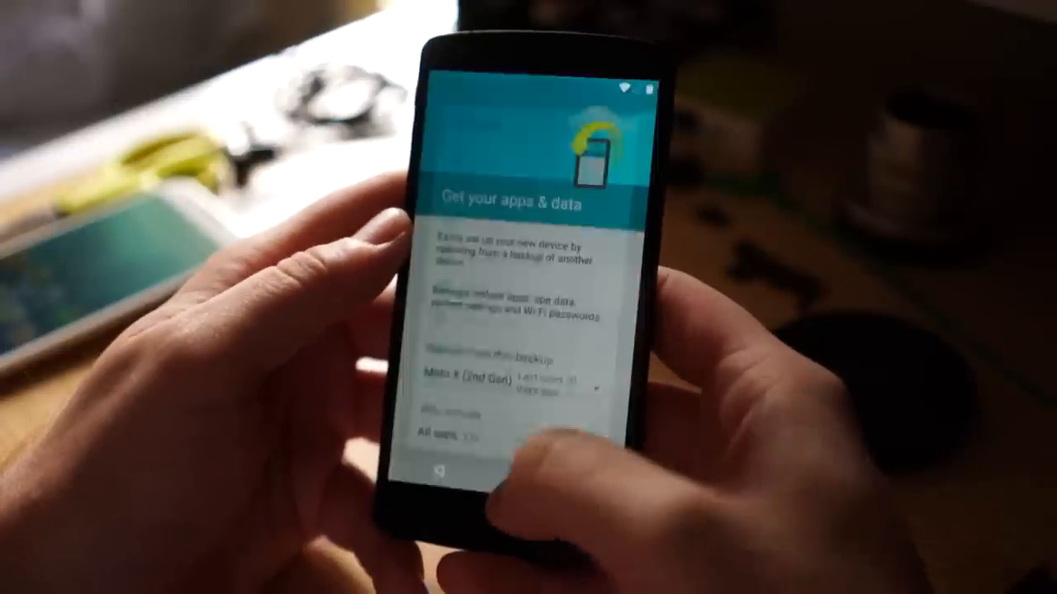
- Restore from the Nexus 5 backup, accept Google services and join Google Now with 'Yes, I'm in'
{"action": "left_click", "coordinate": [512, 373]}
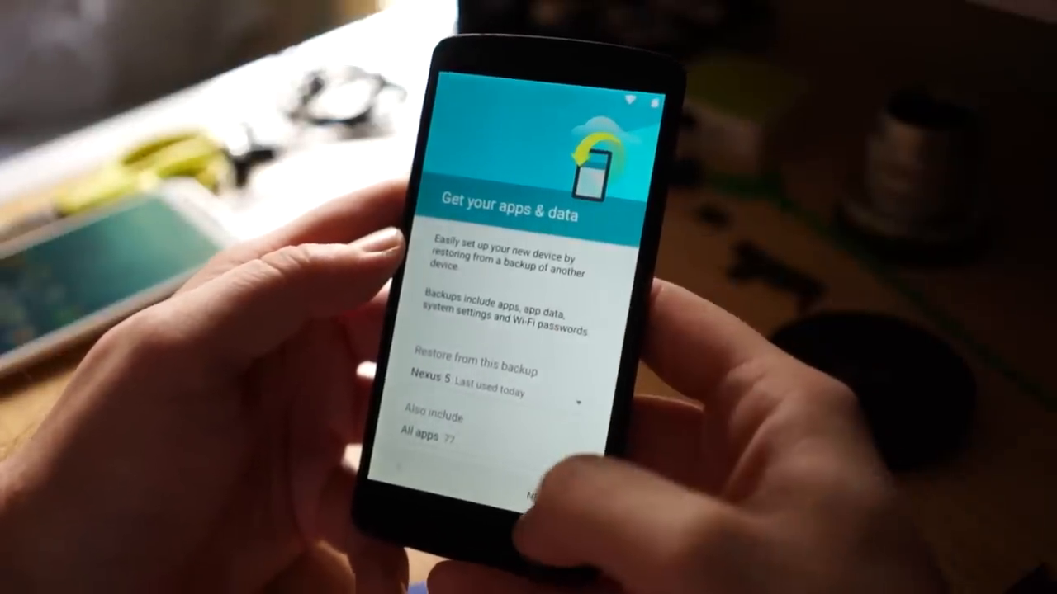
{"action": "left_click", "coordinate": [532, 495]}
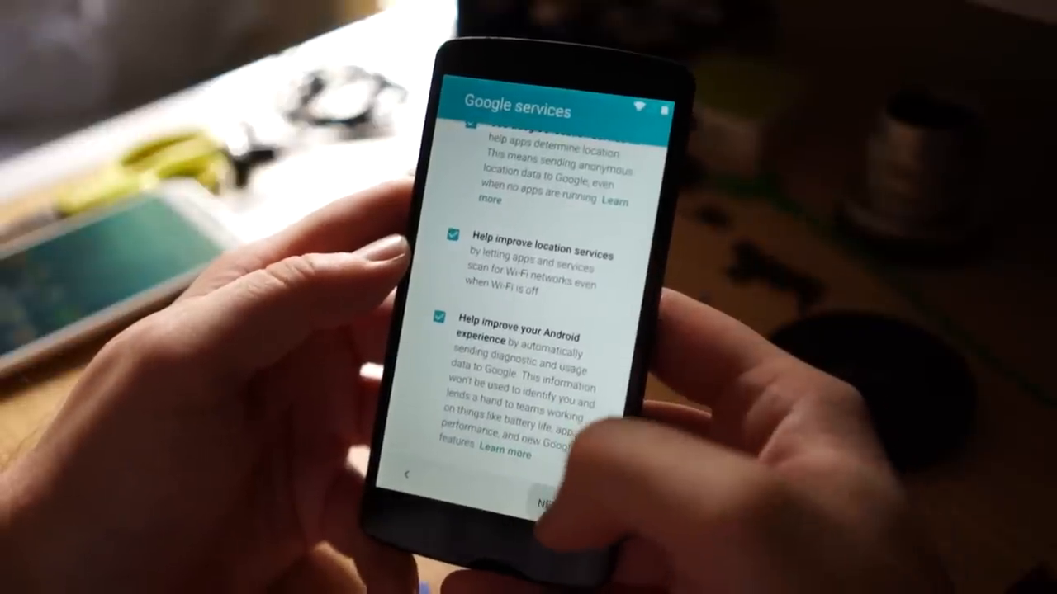
{"action": "left_click", "coordinate": [561, 501]}
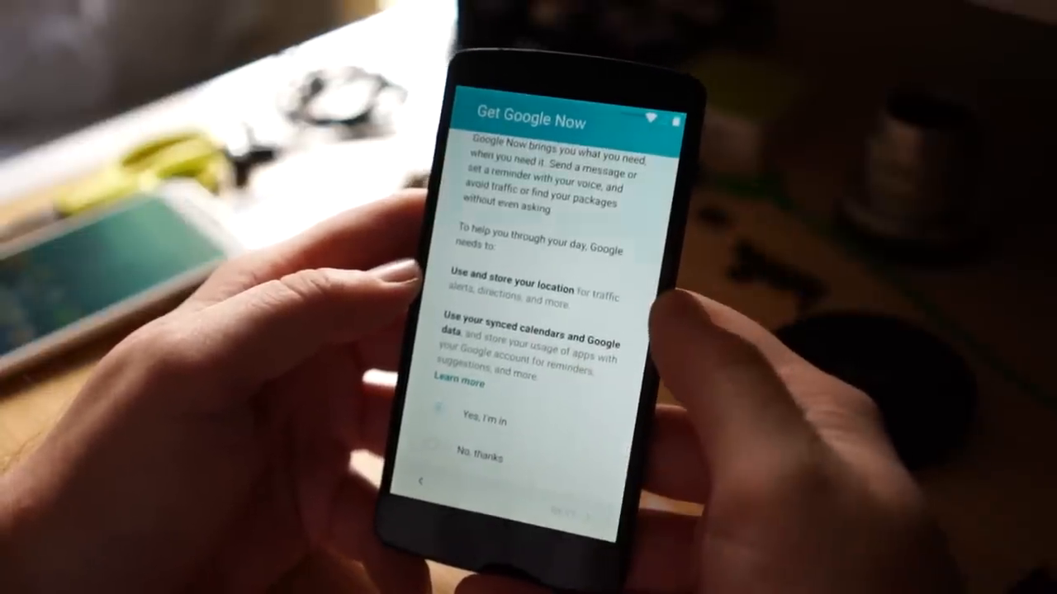
{"action": "left_click", "coordinate": [482, 420]}
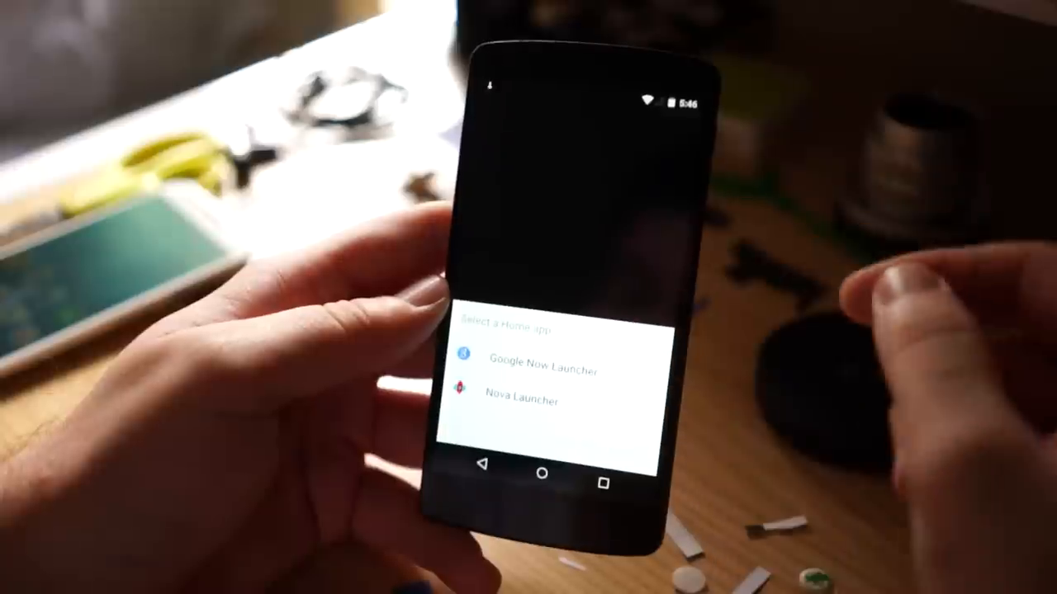
- Choose Google Now Launcher as the home app, then go into Settings from the home screen
{"action": "left_click", "coordinate": [545, 370]}
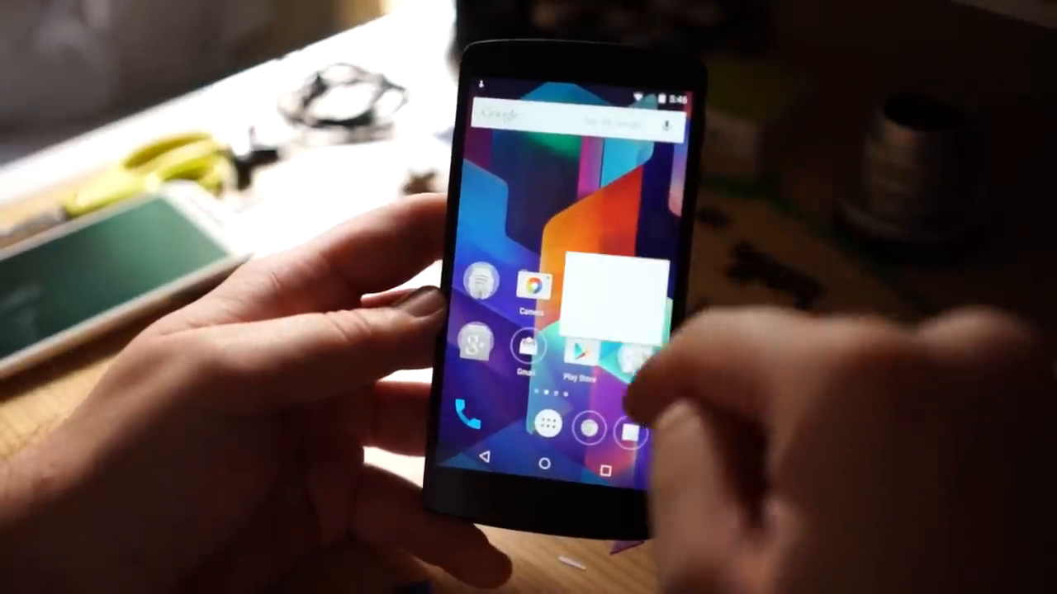
{"action": "left_click", "coordinate": [607, 297]}
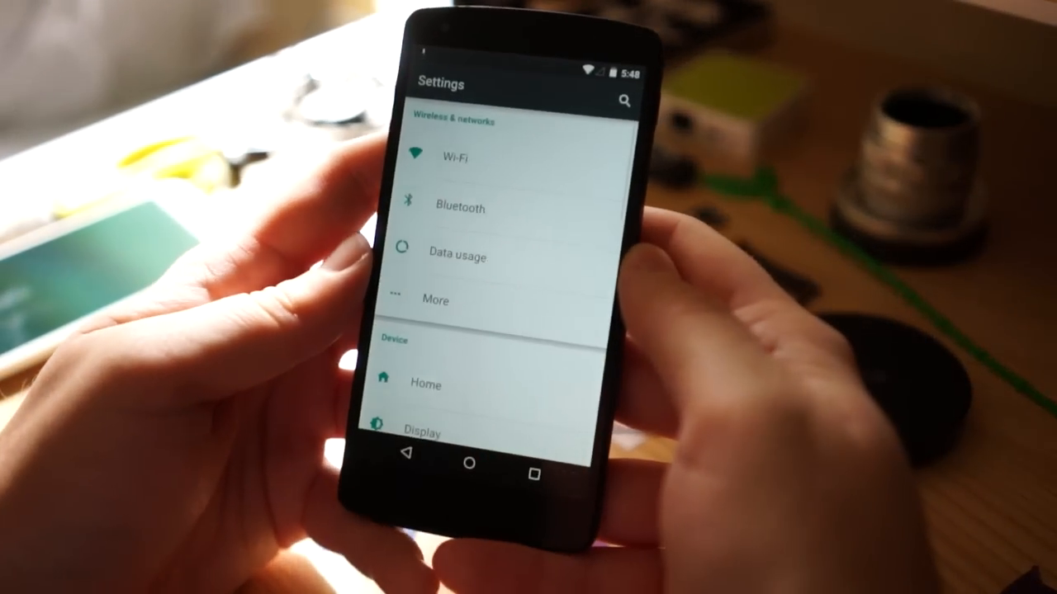
- Scroll the Settings list down to the Device section with Storage, Battery and Apps
{"action": "scroll", "scroll_direction": "down", "scroll_amount": 3}
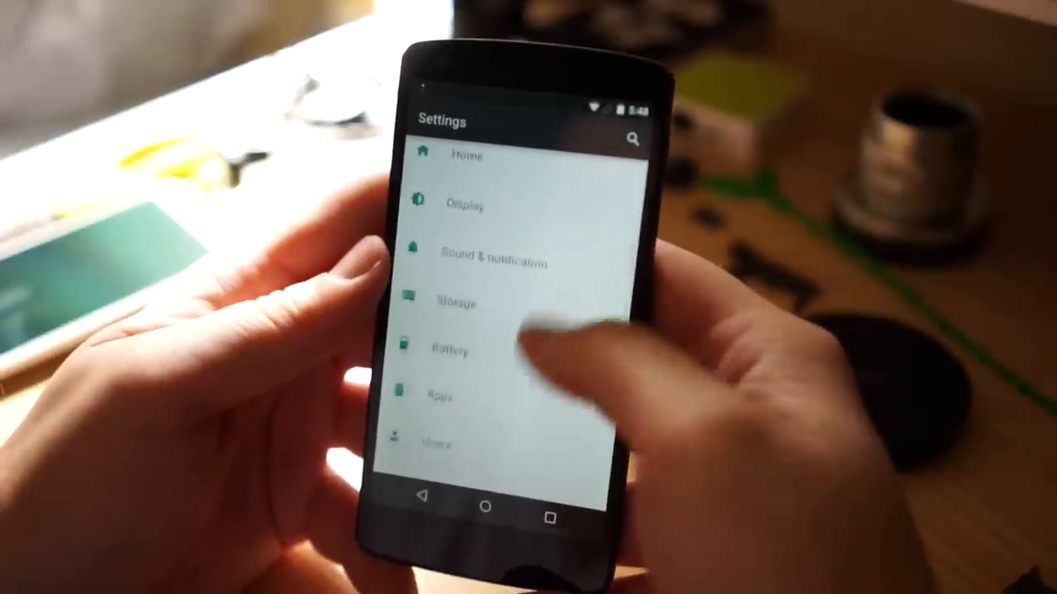
{"action": "scroll", "scroll_direction": "down", "scroll_amount": 3}
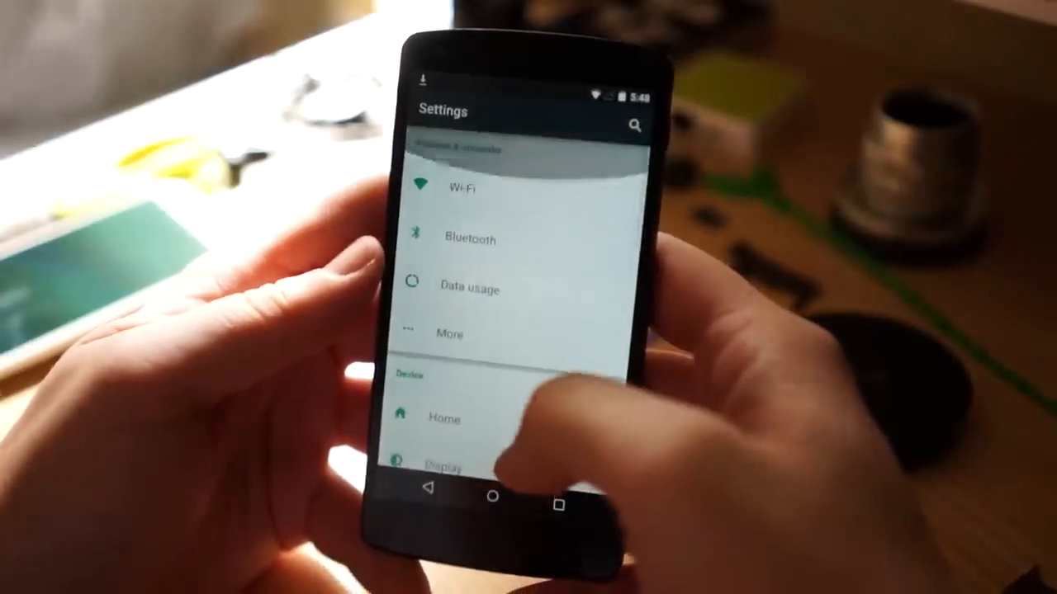
{"action": "scroll", "scroll_direction": "down", "scroll_amount": 3}
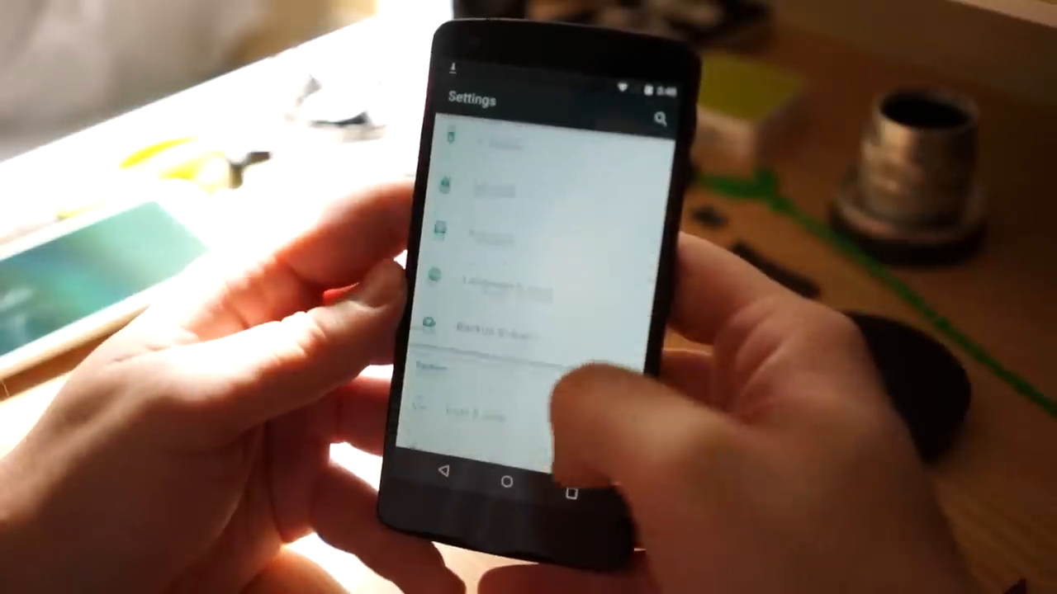
{"action": "scroll", "scroll_direction": "down", "scroll_amount": 3}
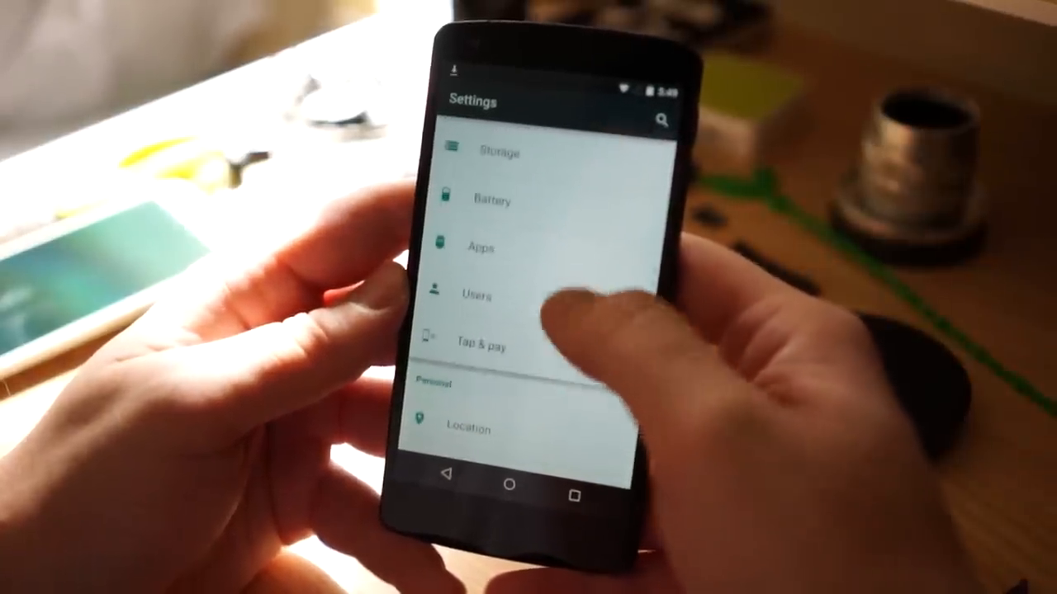
- Switch on Battery saver from the Battery screen's overflow menu and return to Settings
{"action": "left_click", "coordinate": [492, 201]}
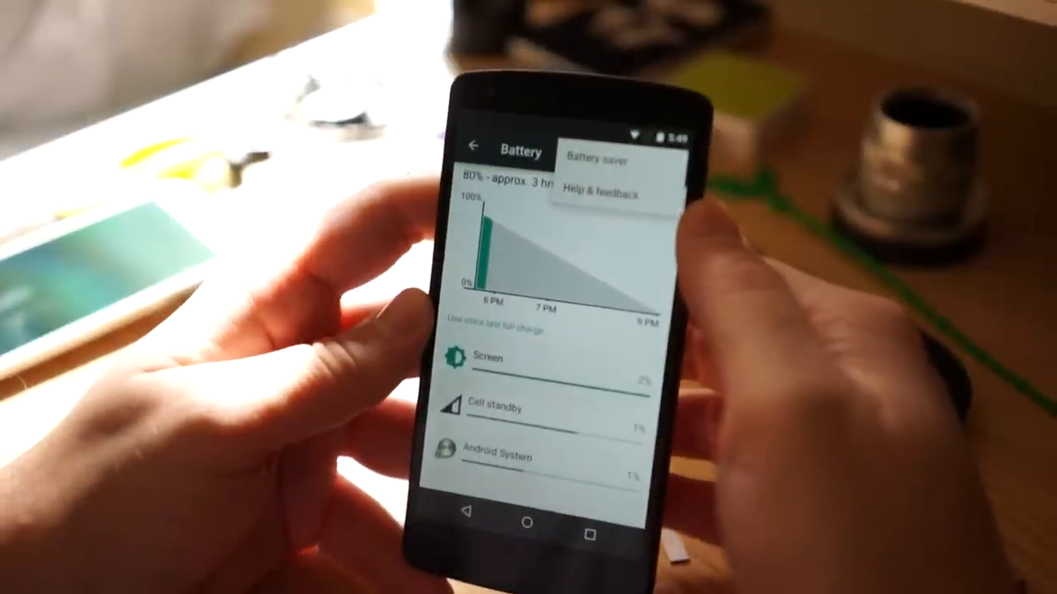
{"action": "left_click", "coordinate": [597, 162]}
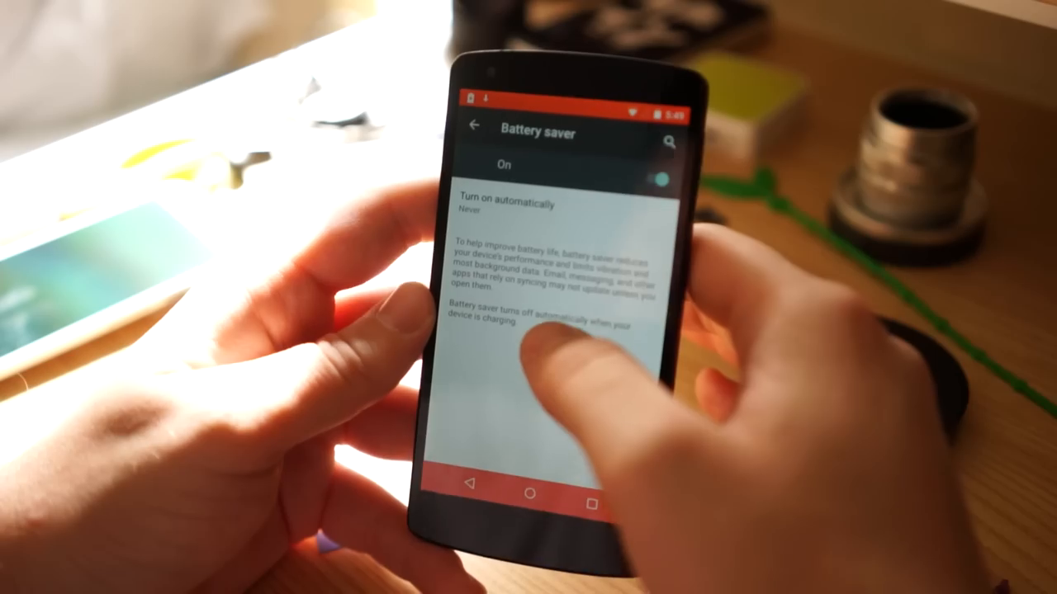
{"action": "left_click", "coordinate": [502, 205]}
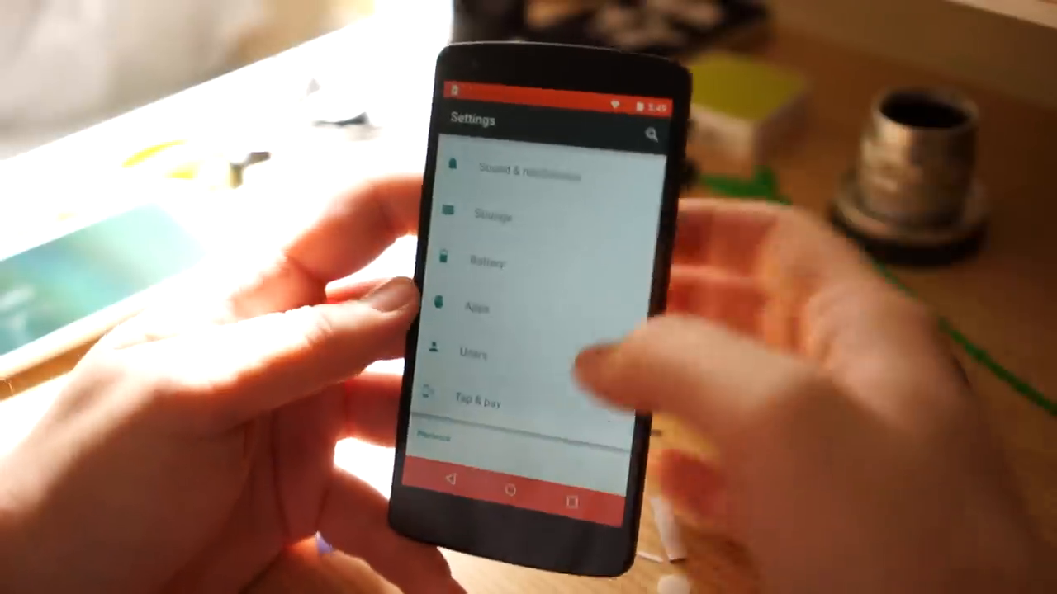
- Pull down the Quick Settings shade to see its toggles
{"action": "scroll", "scroll_direction": "down", "scroll_amount": 3}
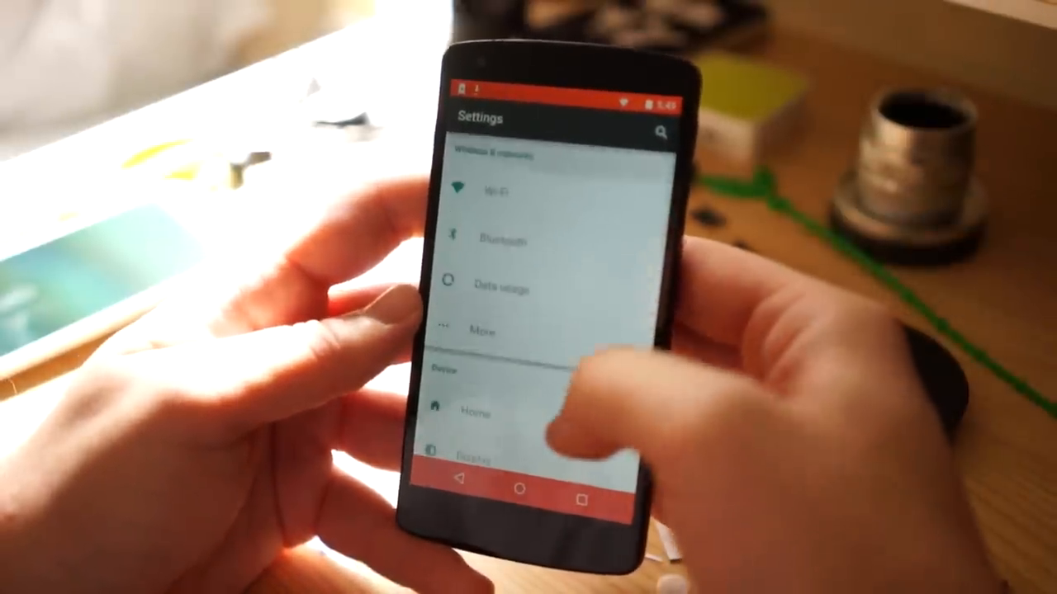
{"action": "scroll", "scroll_direction": "down", "scroll_amount": 3}
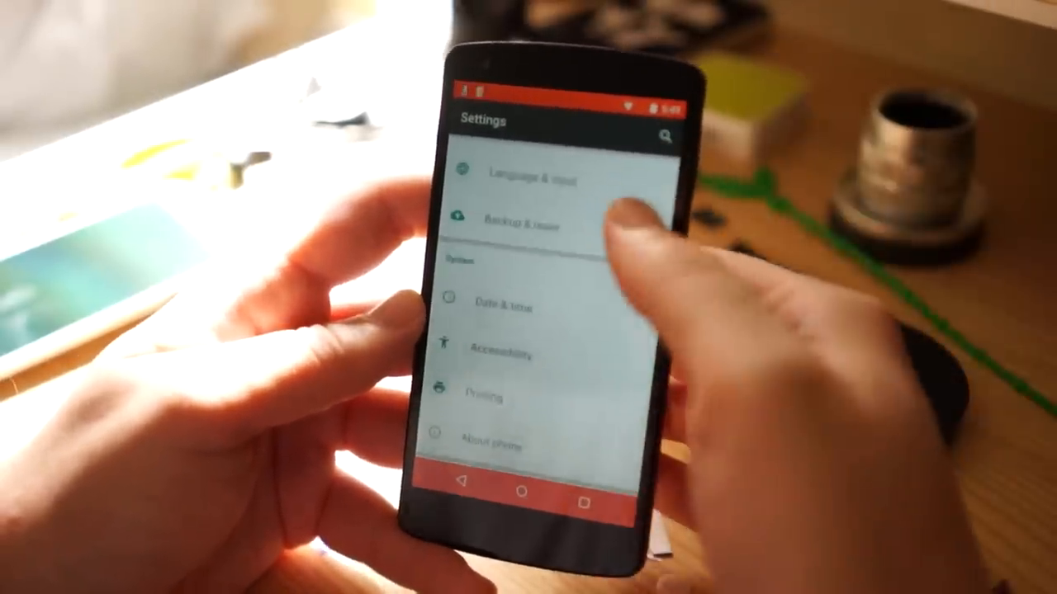
{"action": "scroll", "scroll_direction": "down", "scroll_amount": 3}
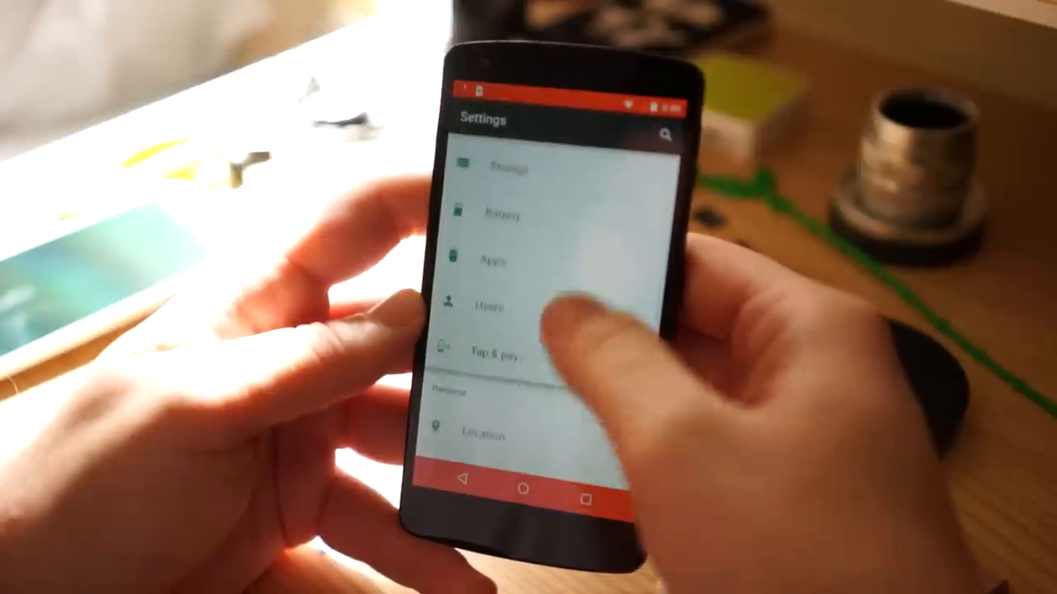
{"action": "scroll", "scroll_direction": "down", "scroll_amount": 3}
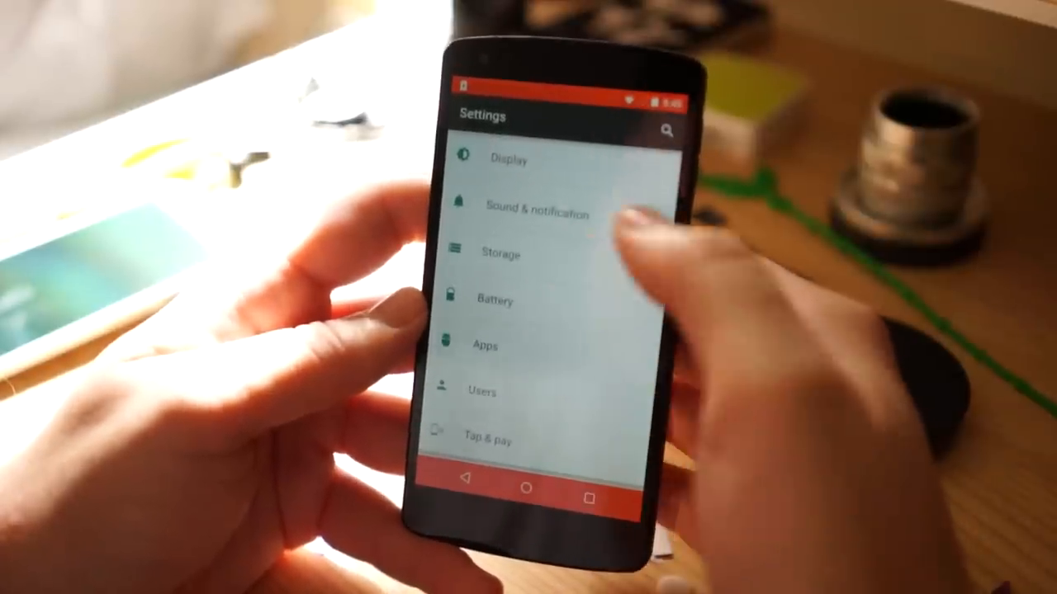
{"action": "left_click", "coordinate": [496, 300]}
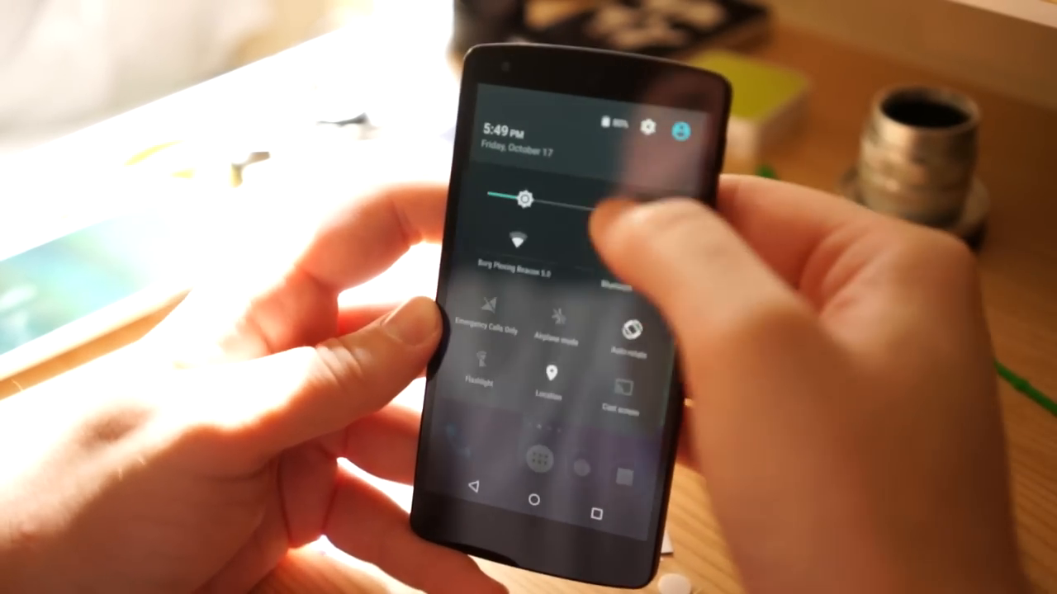
- Go back to the Settings list and reach About phone to reveal the lollipop Easter egg screen
{"action": "left_click", "coordinate": [650, 126]}
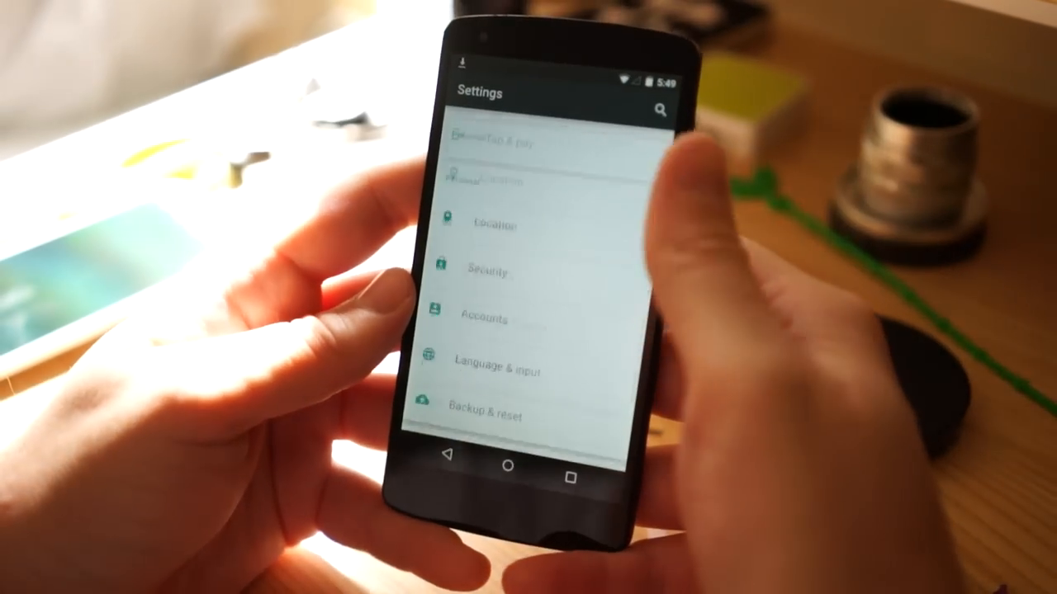
{"action": "scroll", "scroll_direction": "down", "scroll_amount": 3}
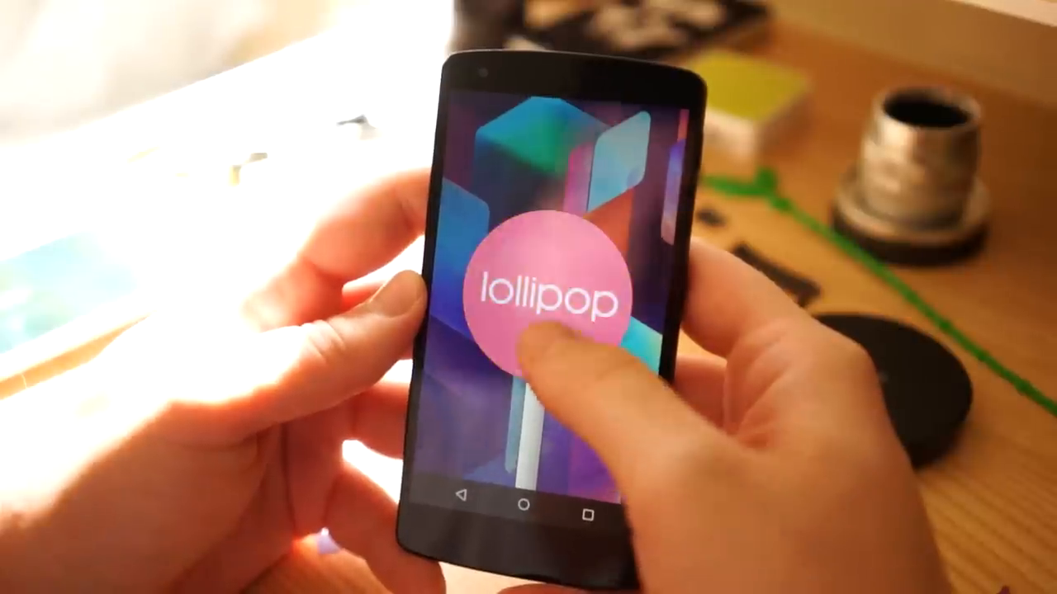
- Launch the hidden Flappy-style game from the lollipop and flap the Android between the lollipops
{"action": "left_click", "coordinate": [544, 289]}
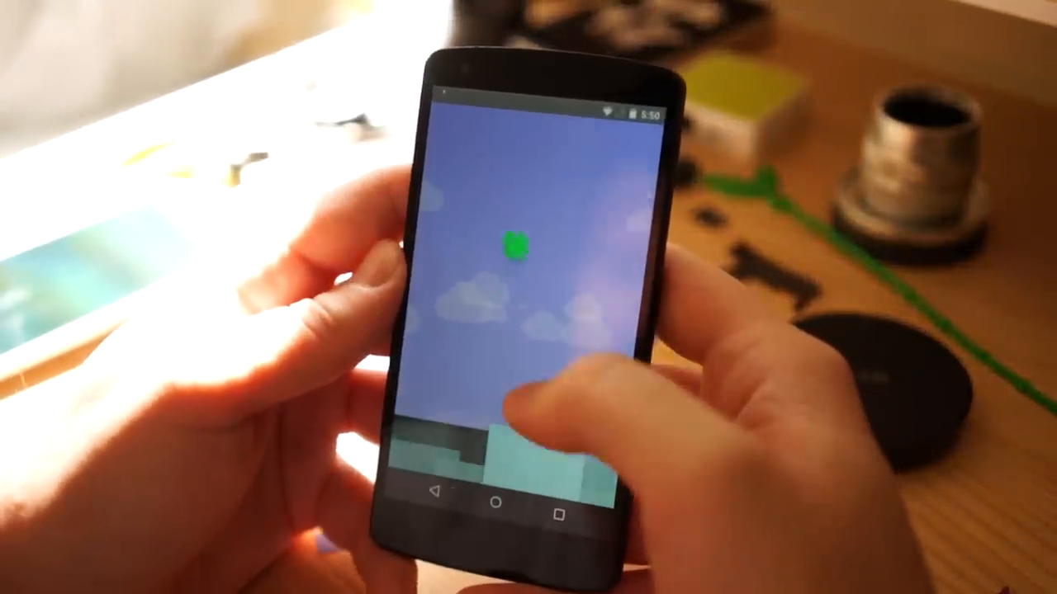
{"action": "left_click", "coordinate": [528, 404]}
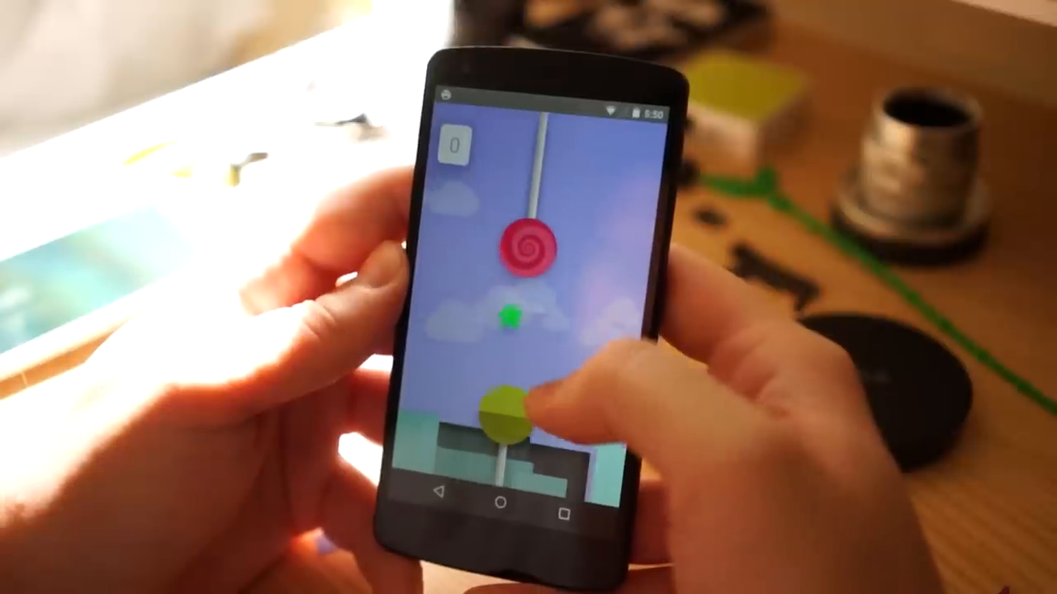
{"action": "left_click", "coordinate": [528, 404]}
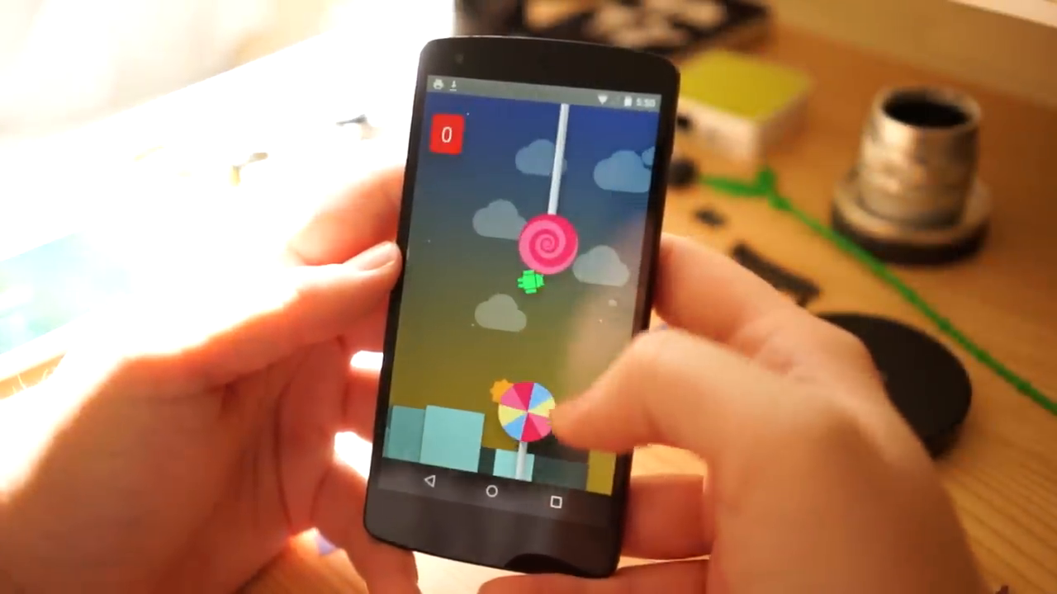
{"action": "left_click", "coordinate": [541, 404]}
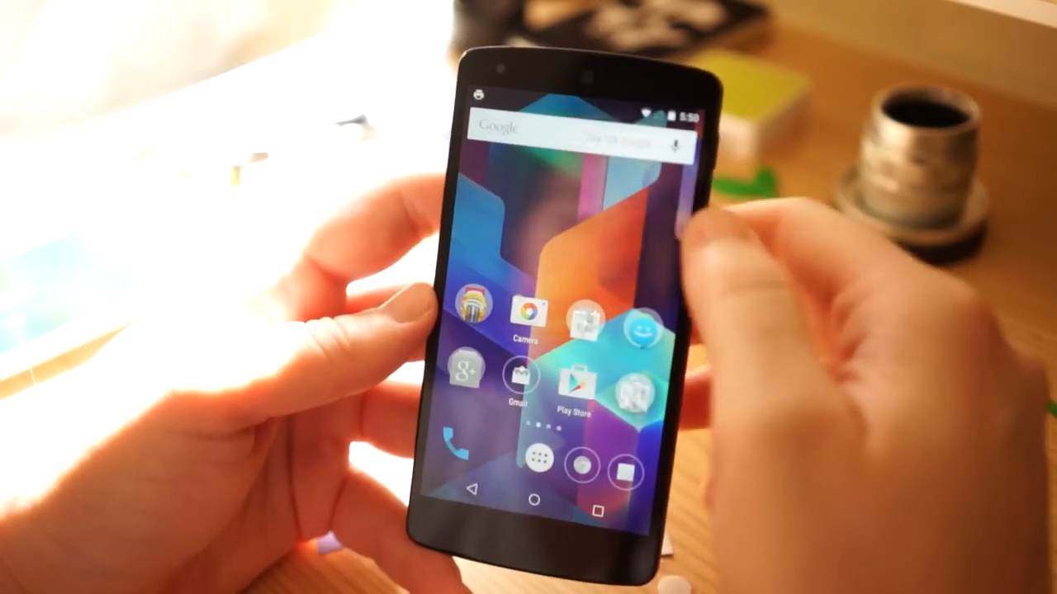
- Set the default blue Lollipop wallpaper from the home screen's Wallpapers chooser
{"action": "left_click", "coordinate": [570, 248]}
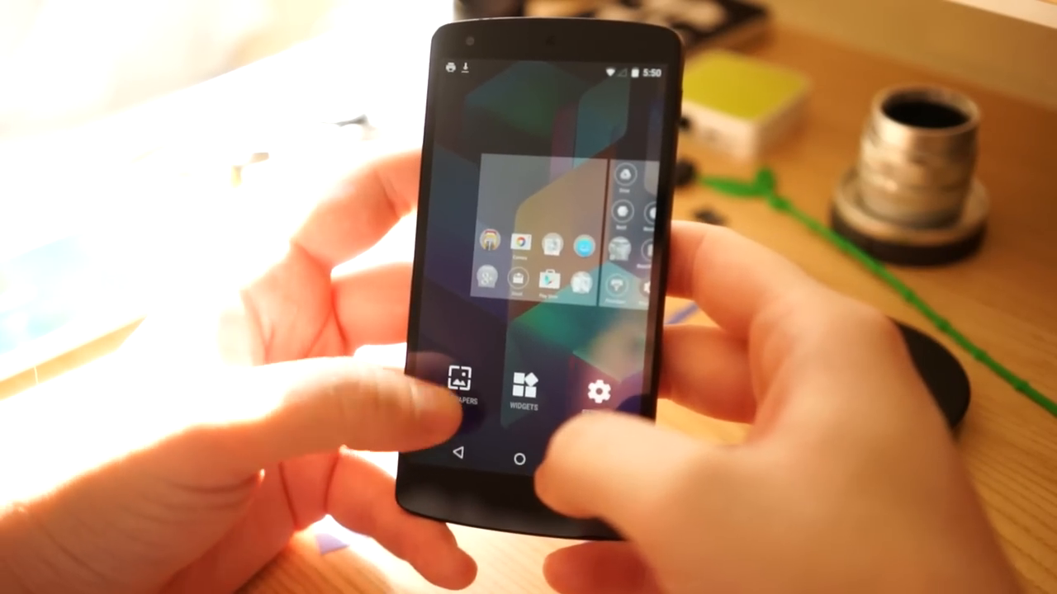
{"action": "left_click", "coordinate": [459, 380]}
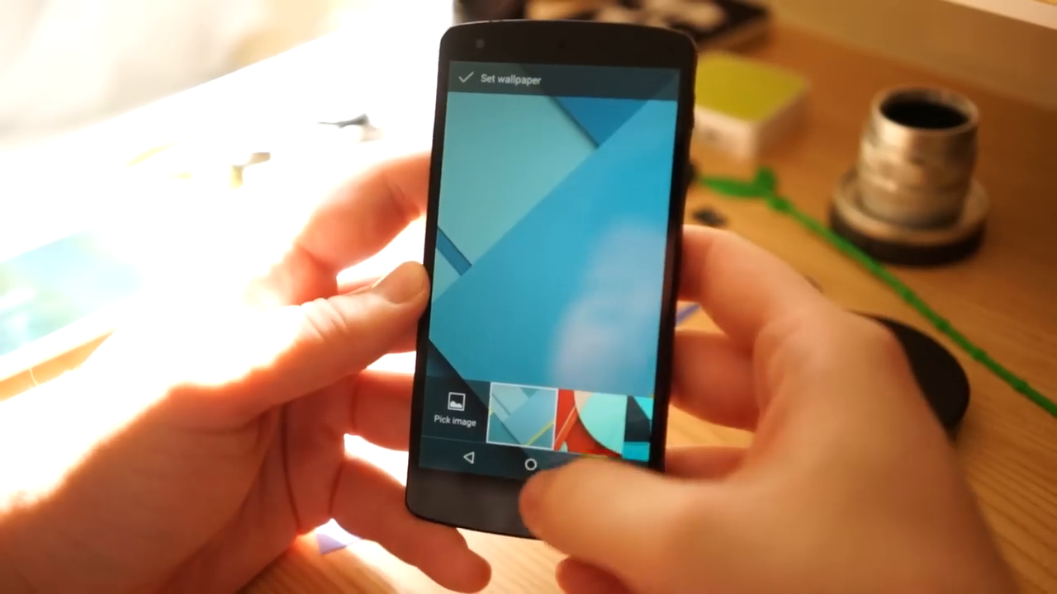
{"action": "left_click", "coordinate": [532, 465]}
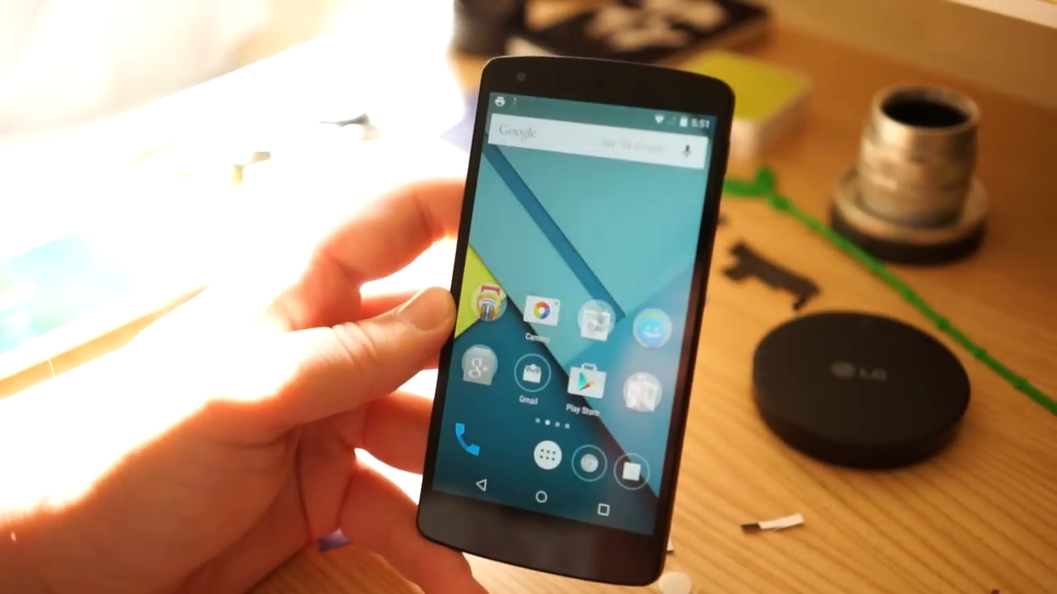